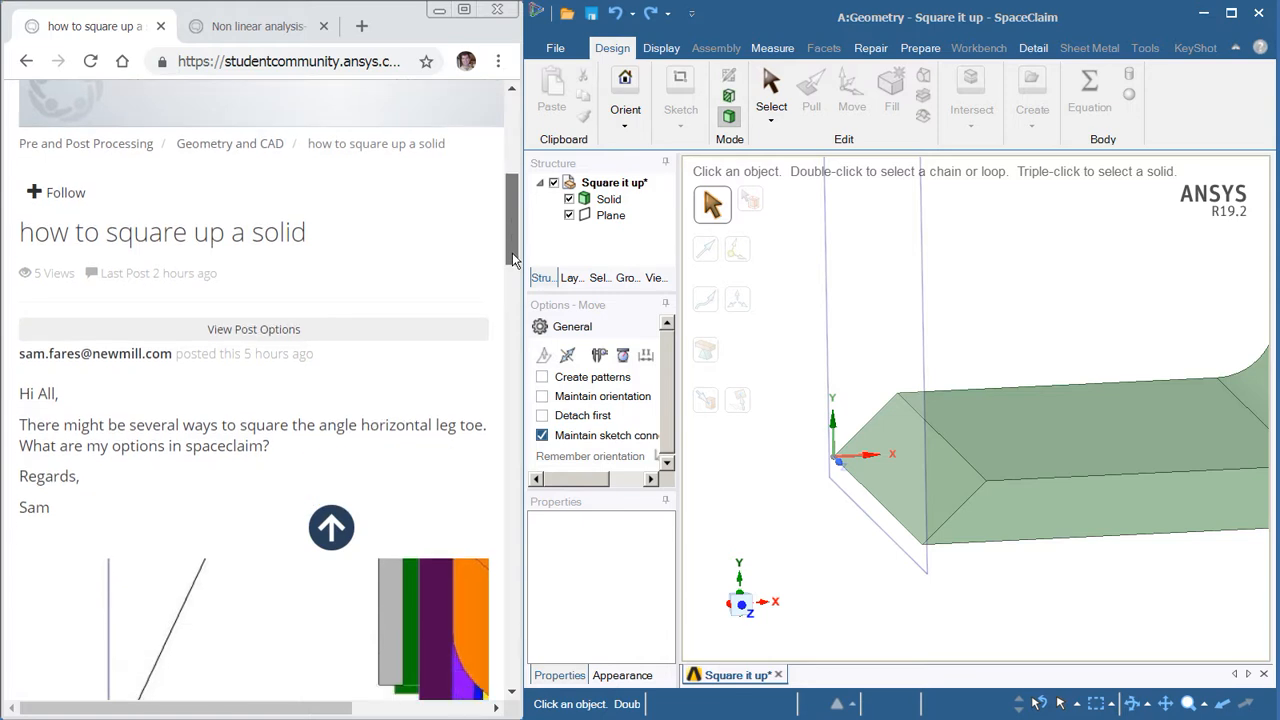
# - Clear the selection and pick the solid's angled end face with the Move tool
pyautogui.scroll(-3)
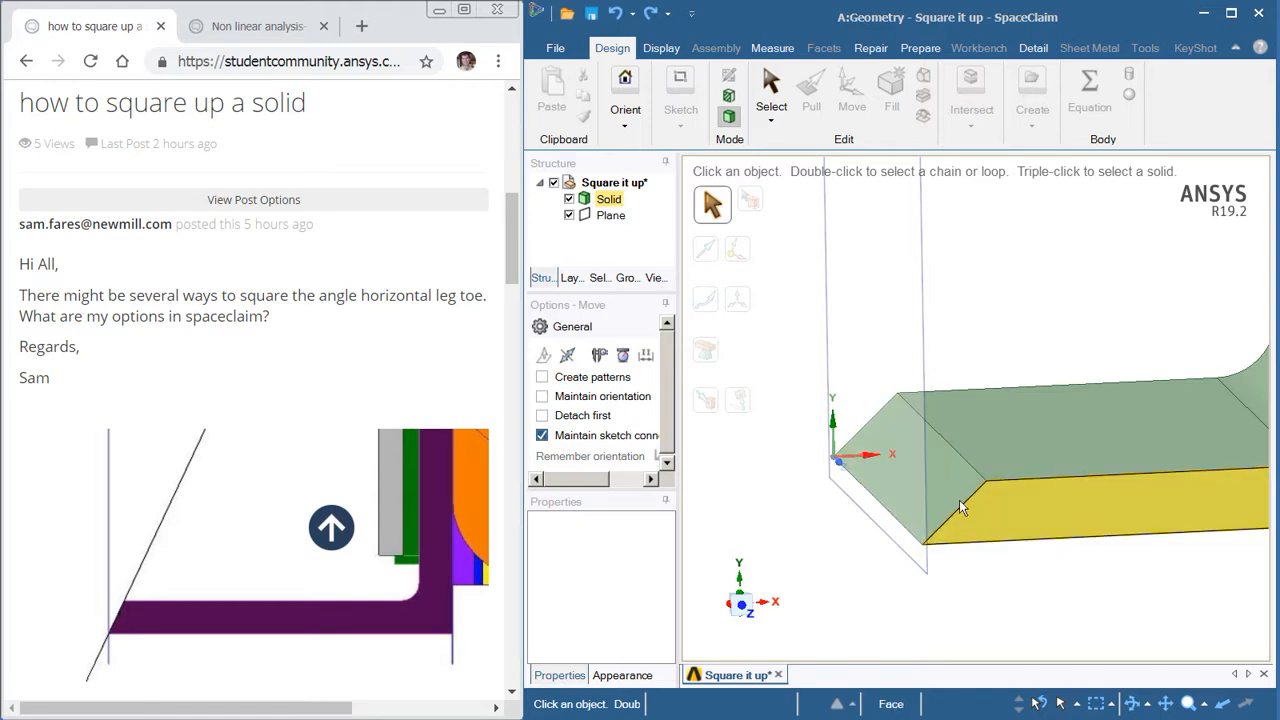
pyautogui.click(965, 480)
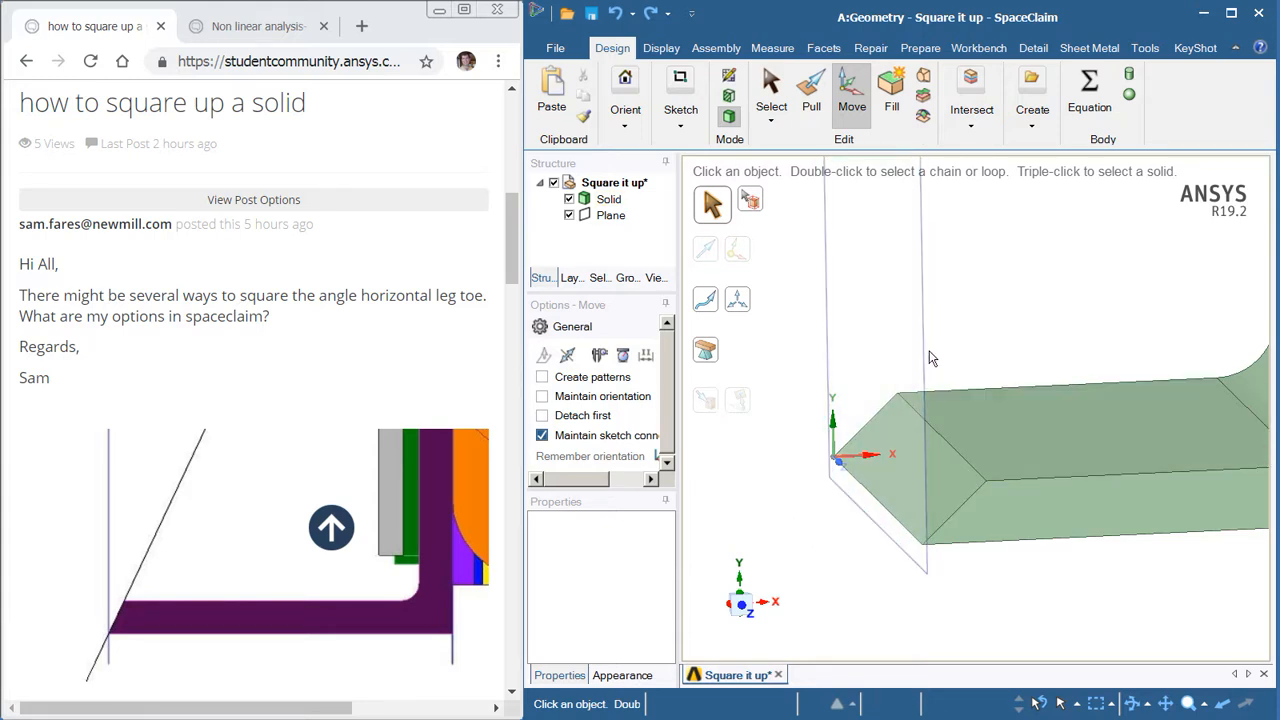
pyautogui.click(910, 470)
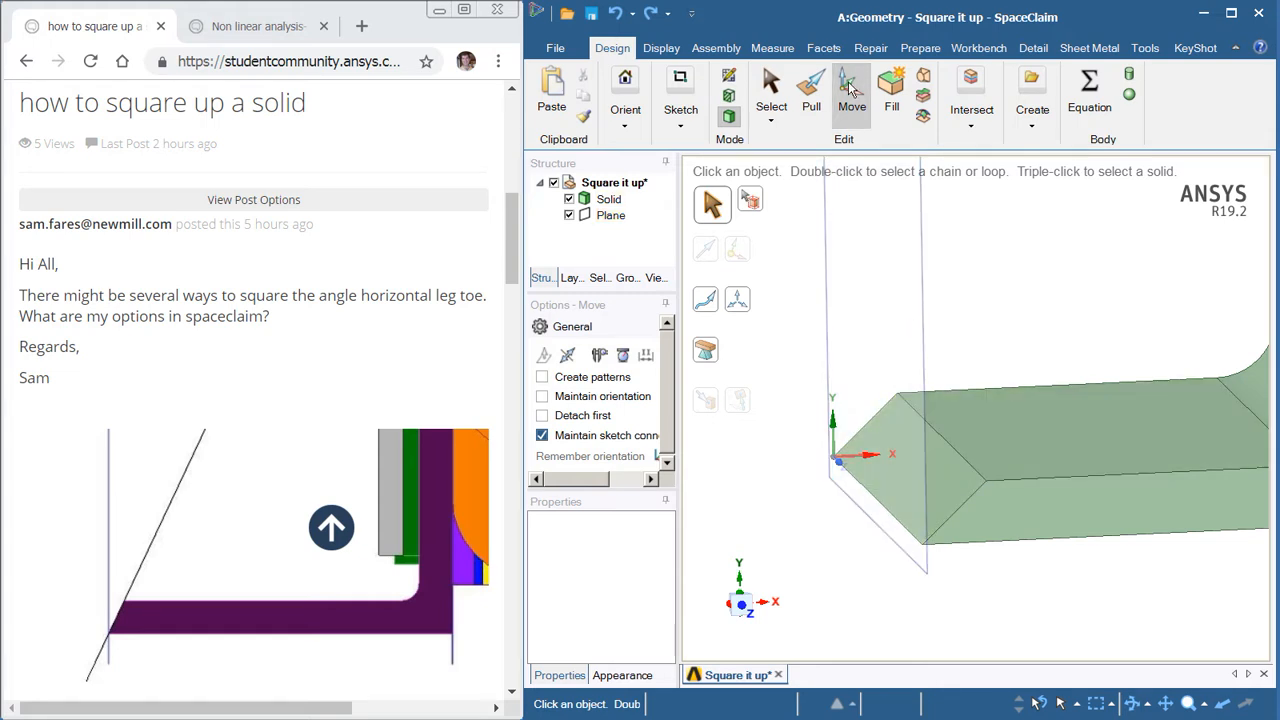
pyautogui.click(915, 470)
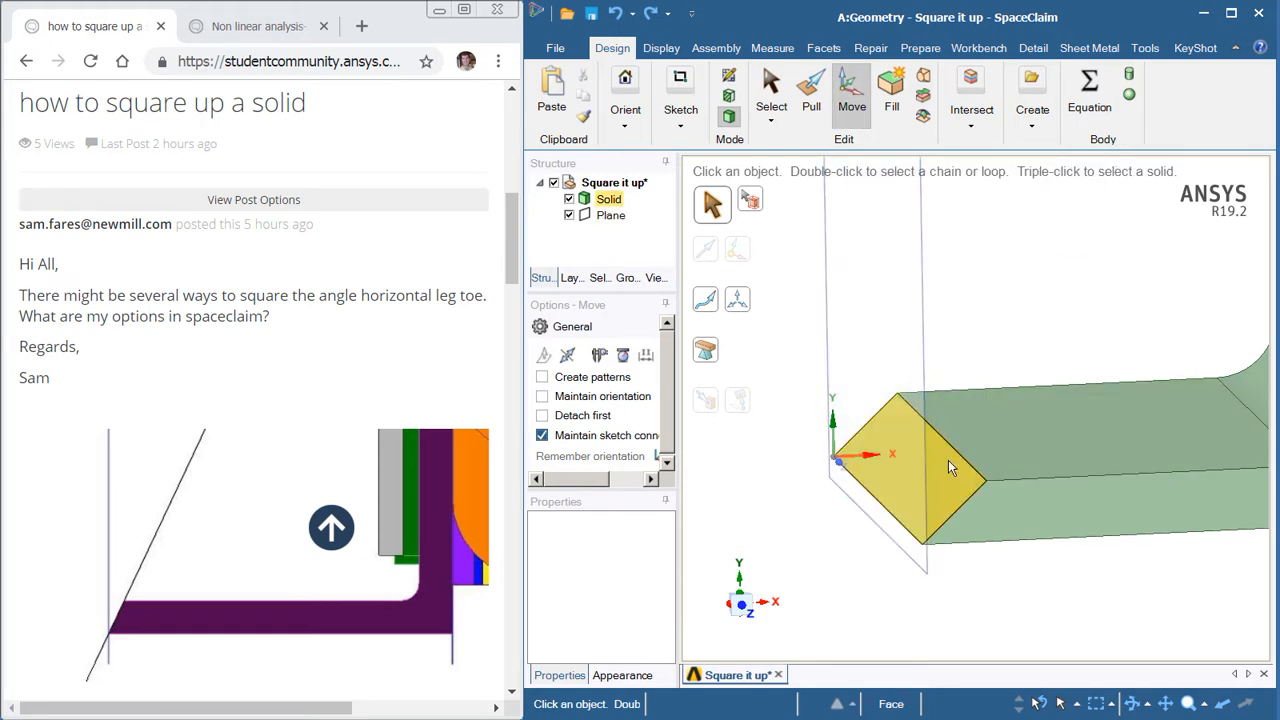
pyautogui.click(940, 470)
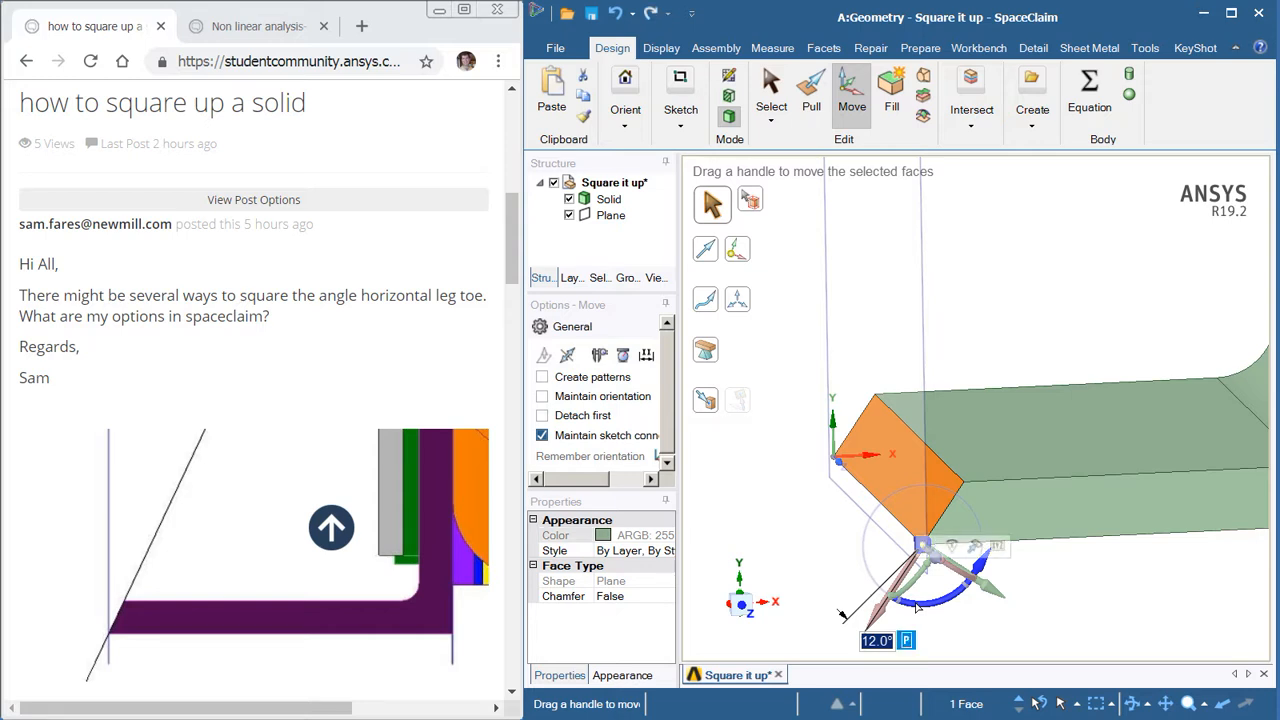
pyautogui.moveTo(705, 401)
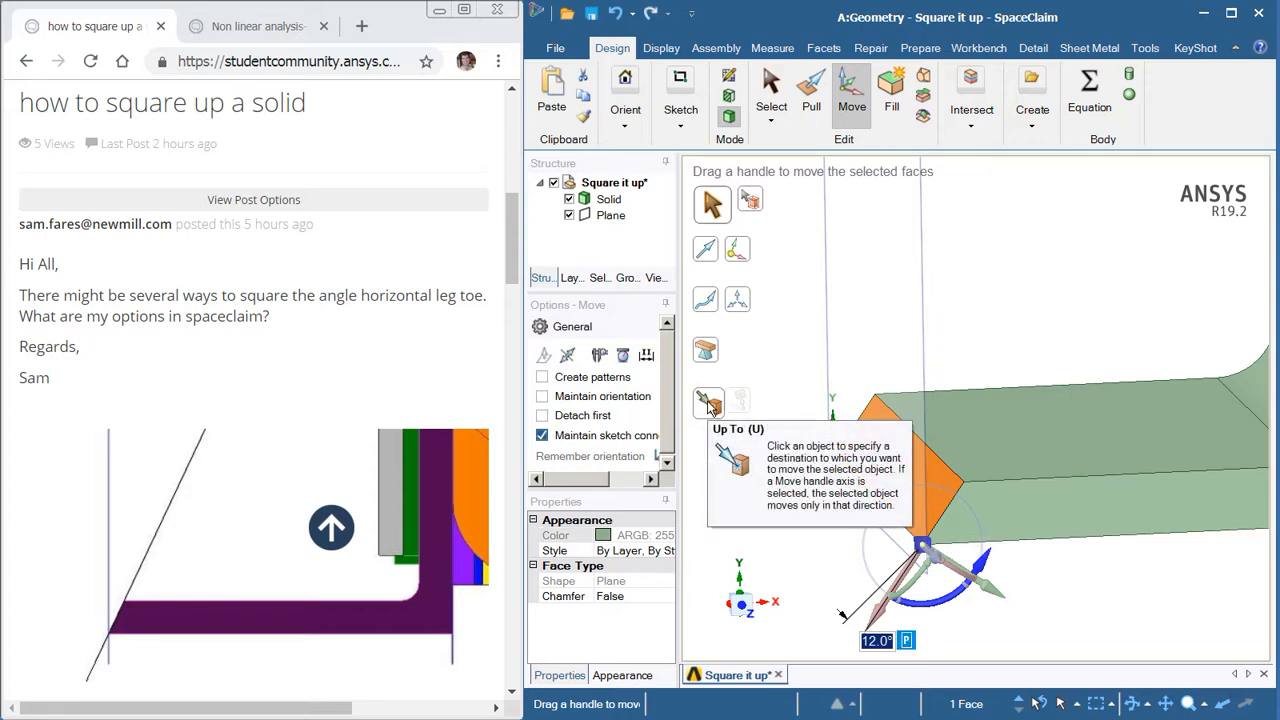
# - Rotate the end face Up To the vertical plane, squaring the solid's end
pyautogui.click(708, 405)
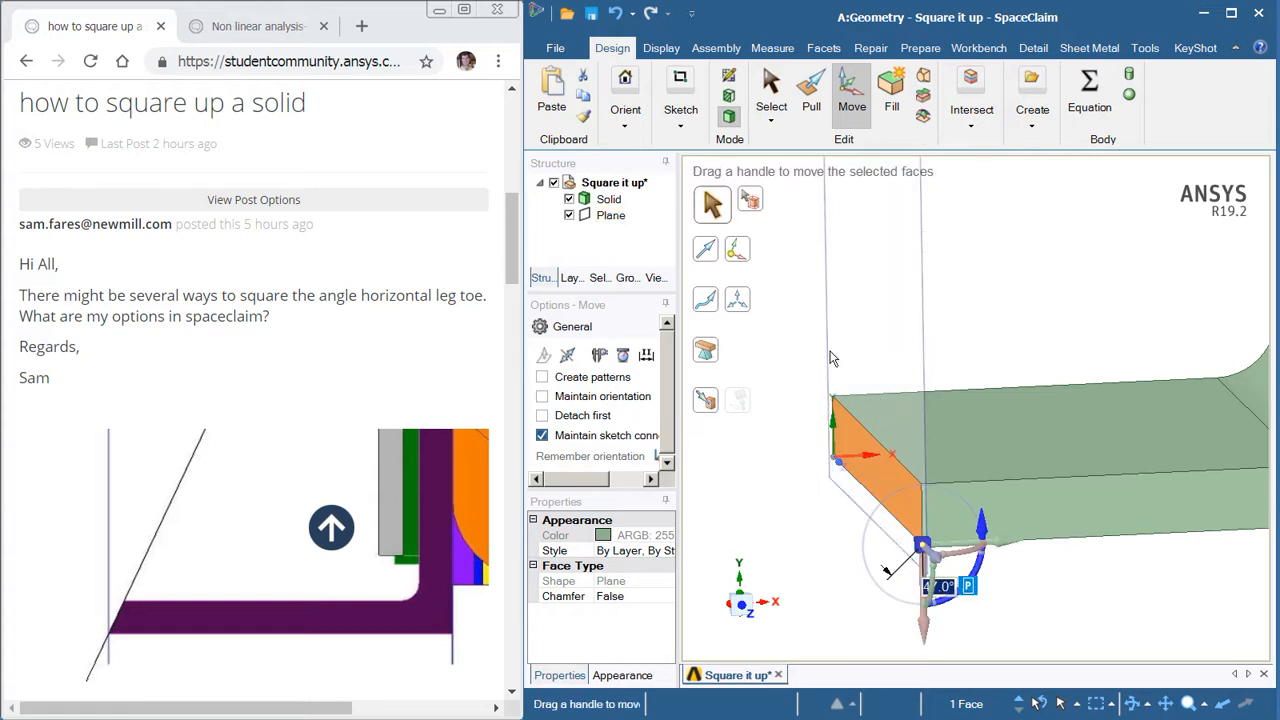
pyautogui.click(771, 90)
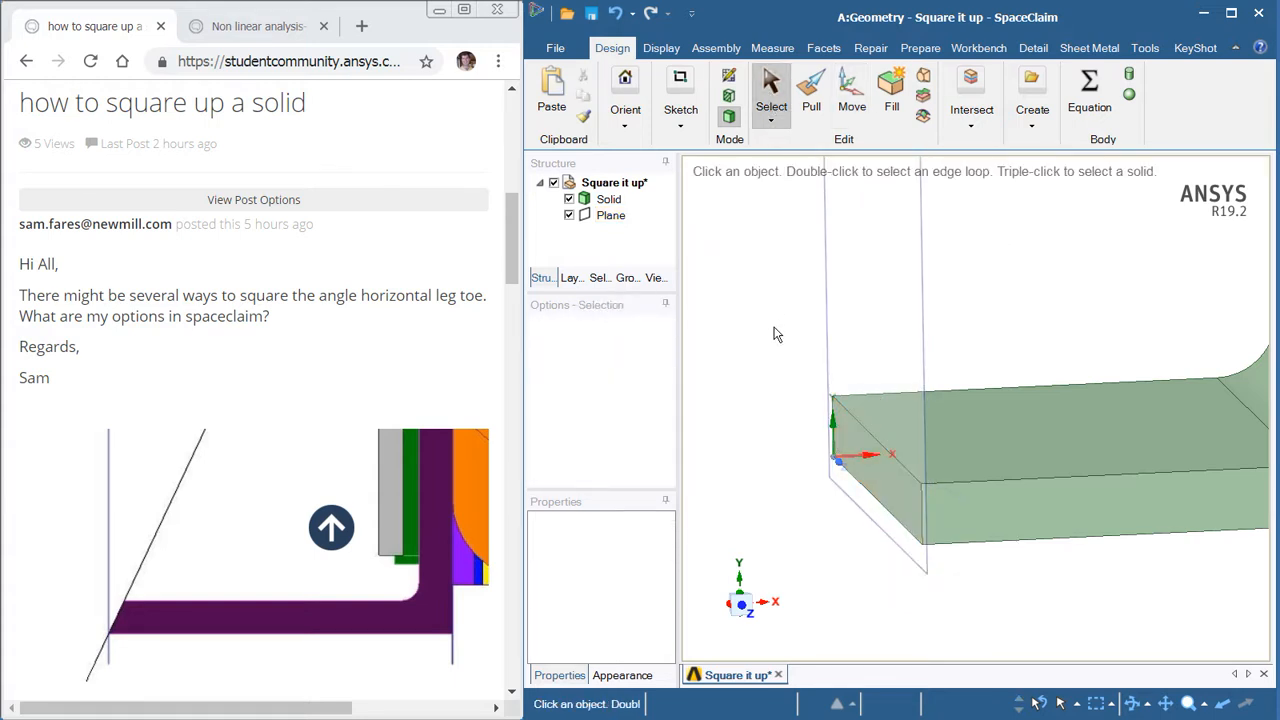